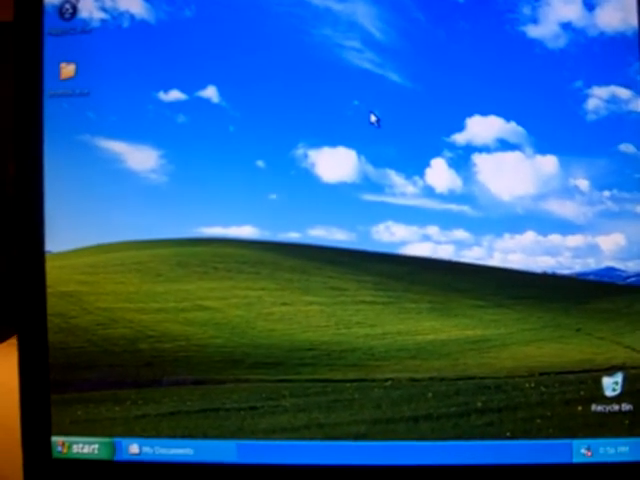
Launch Command Prompt from the Start menu to test whether the worm closes it.
click(160, 450)
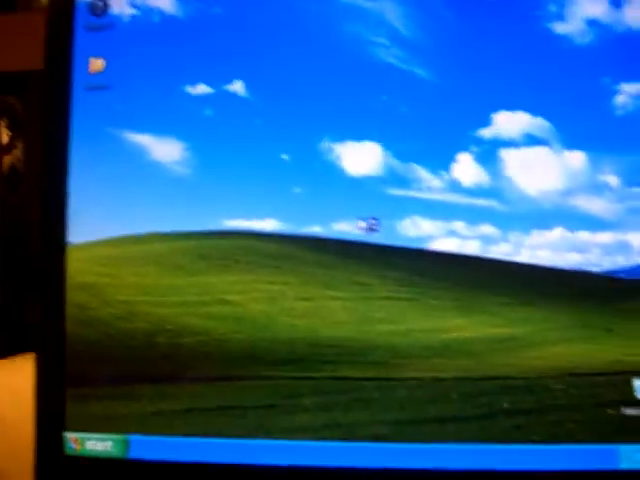
click(62, 438)
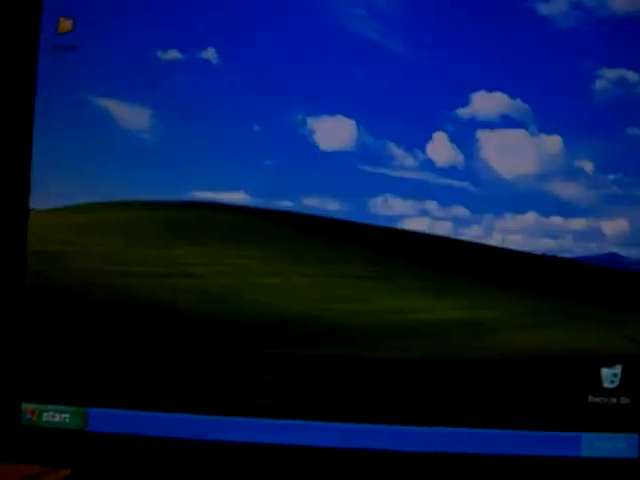
click(50, 416)
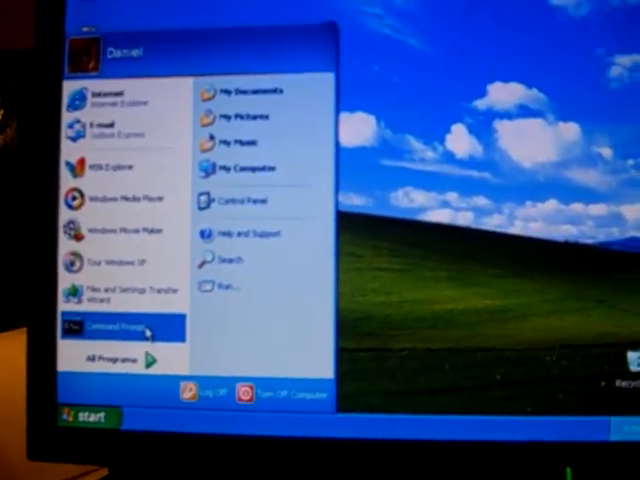
click(122, 328)
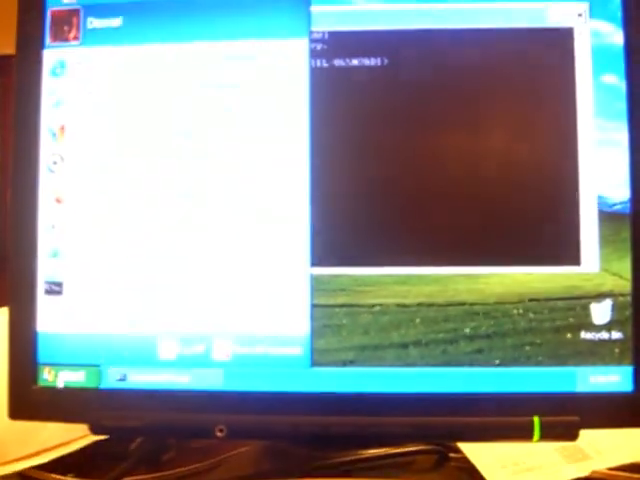